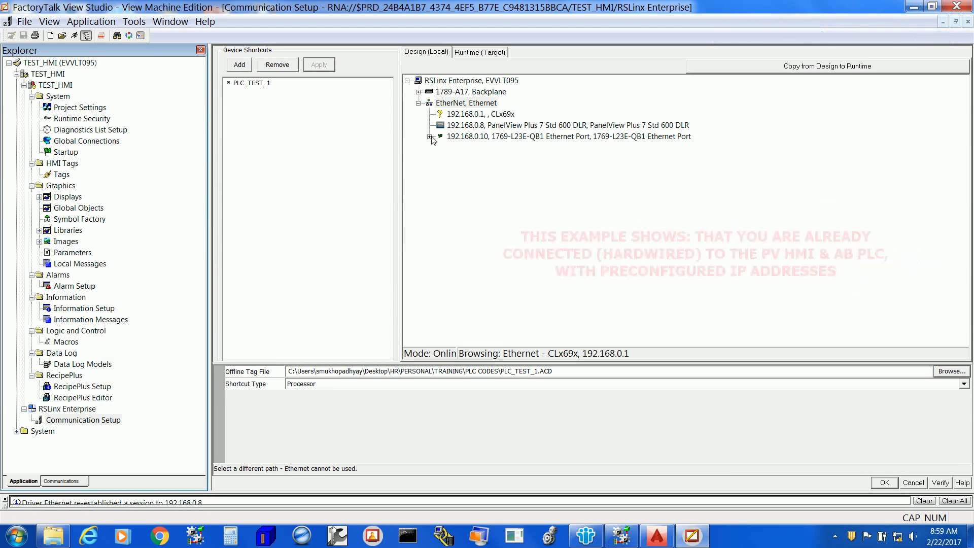
Step: Select the 192.168.0.10 1769-L23E-QB1 Ethernet port and expand it to show its backplane
click(567, 136)
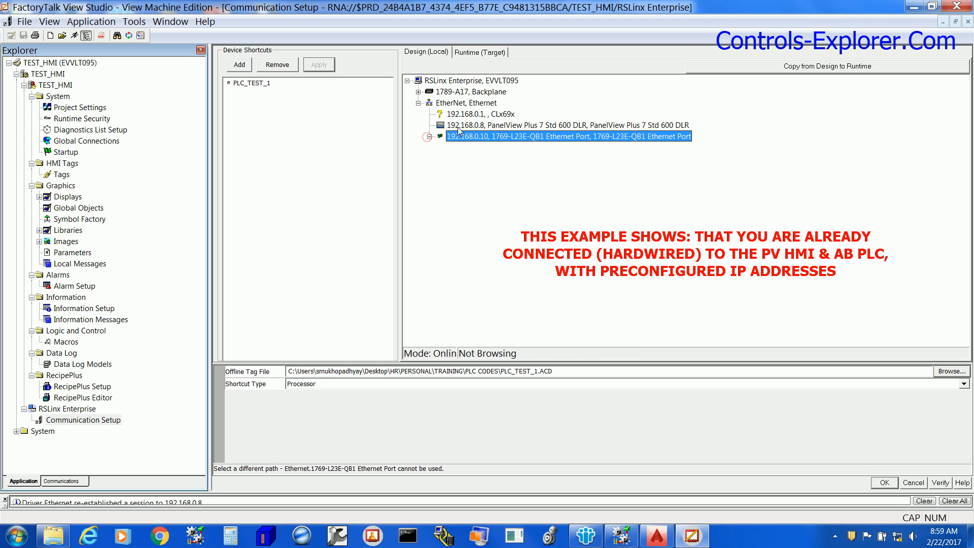
click(566, 125)
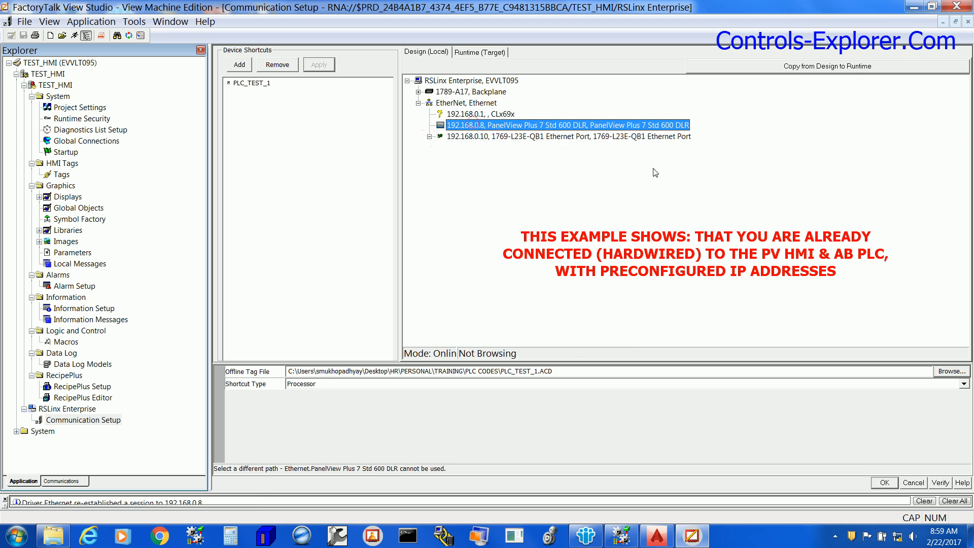
click(568, 136)
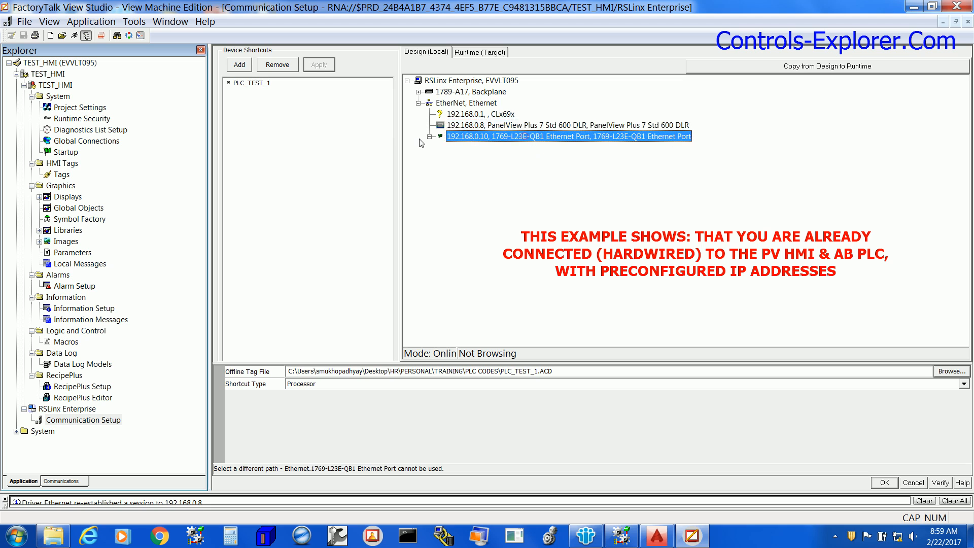
click(431, 136)
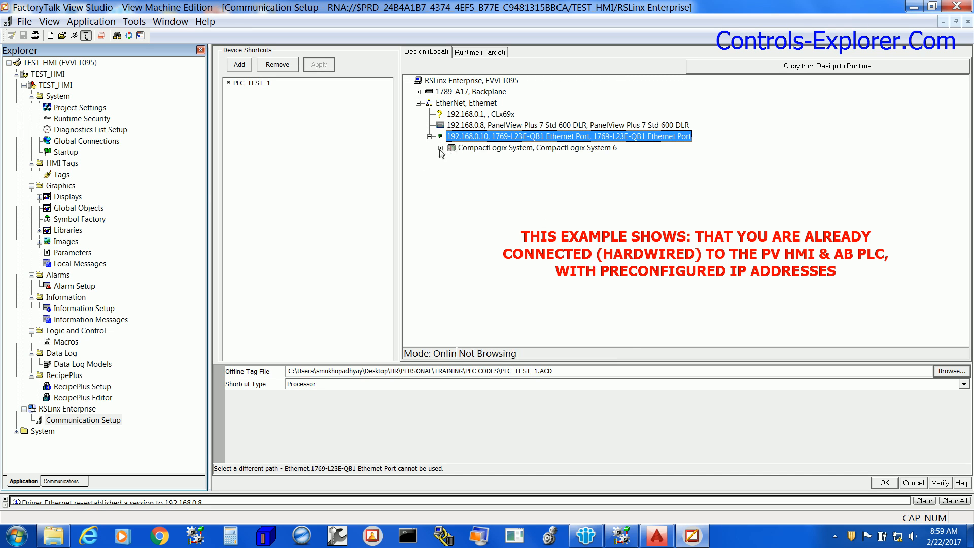
Step: Under CompactLogix System 6, choose the SKID_SCANNER processor as PLC_TEST_1's shortcut path
click(538, 148)
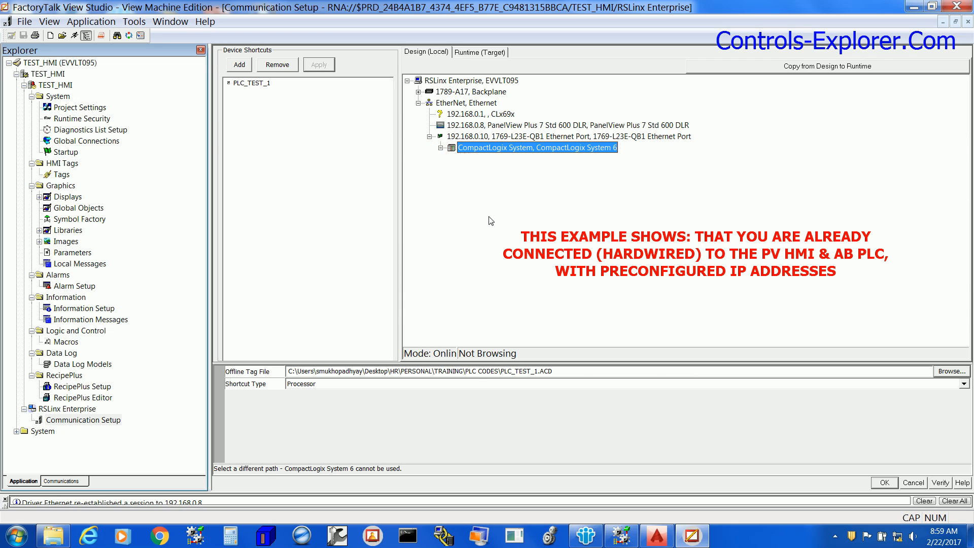
click(452, 148)
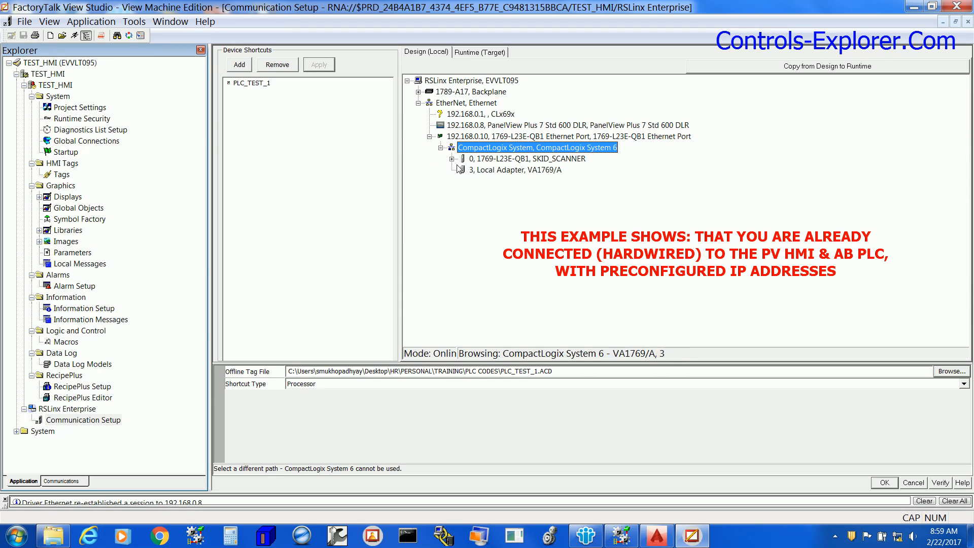
click(524, 159)
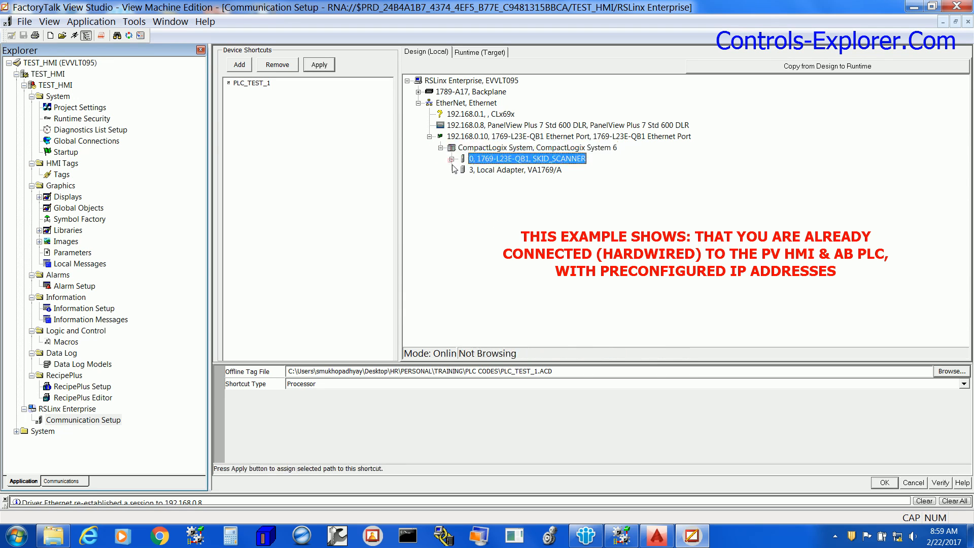
click(455, 158)
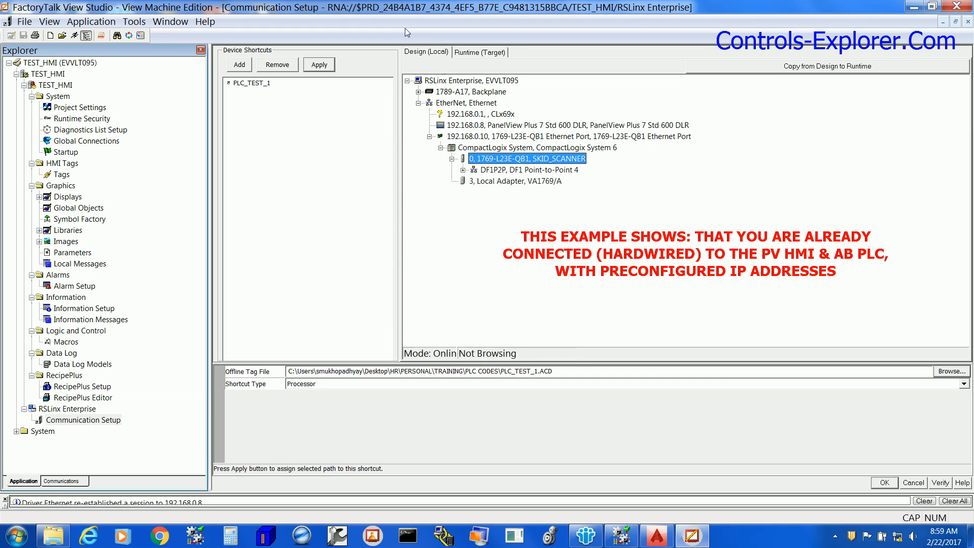
mouse_move(417, 57)
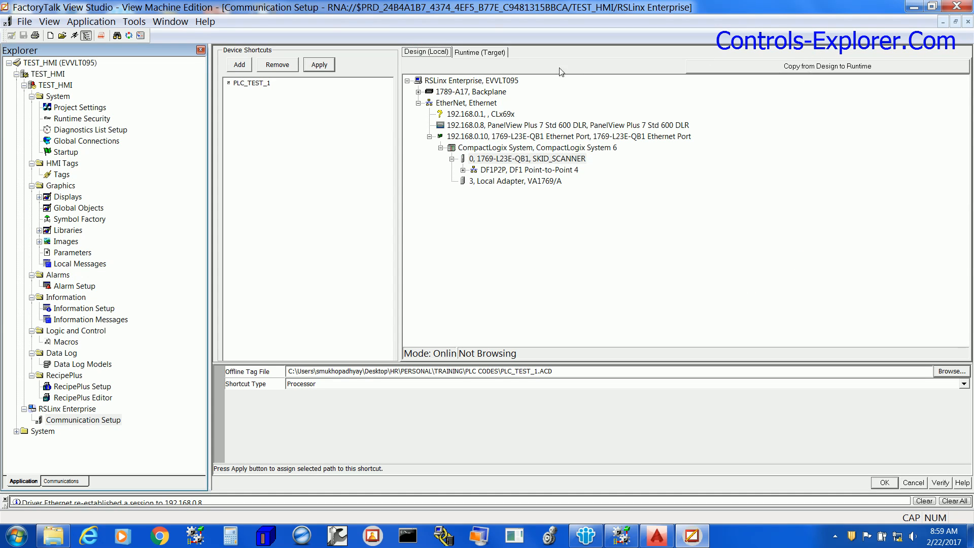
click(480, 52)
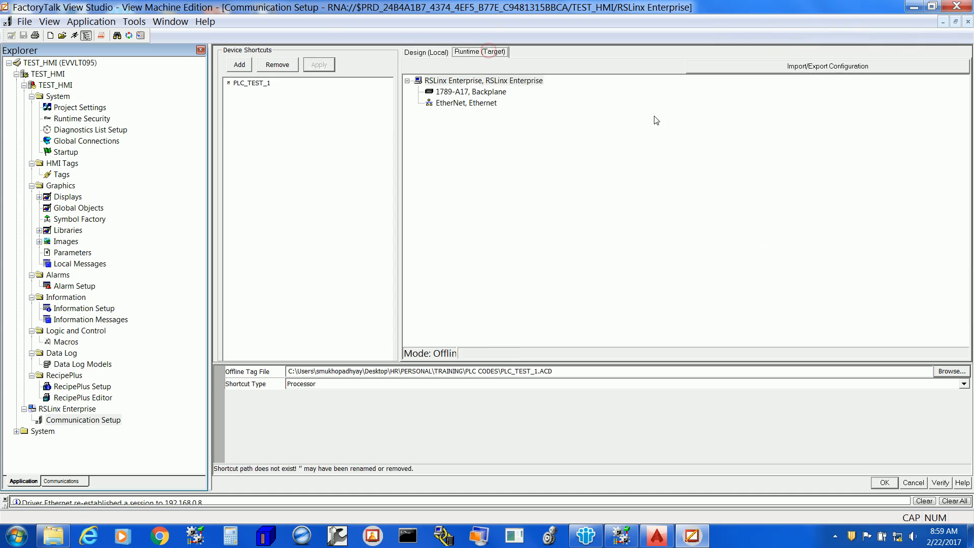
mouse_move(453, 120)
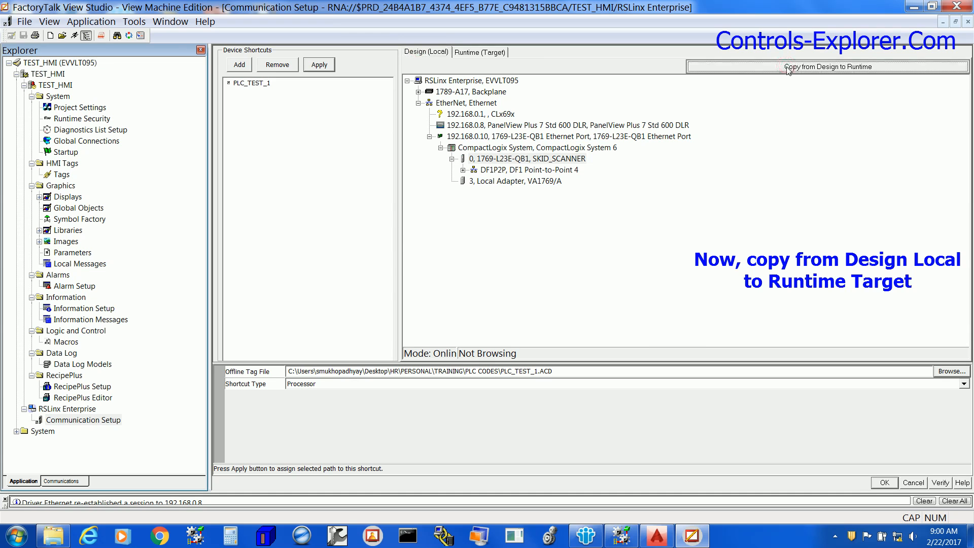
Step: Copy the Design (Local) configuration to Runtime (Target), confirming replacement of runtime shortcuts
click(828, 67)
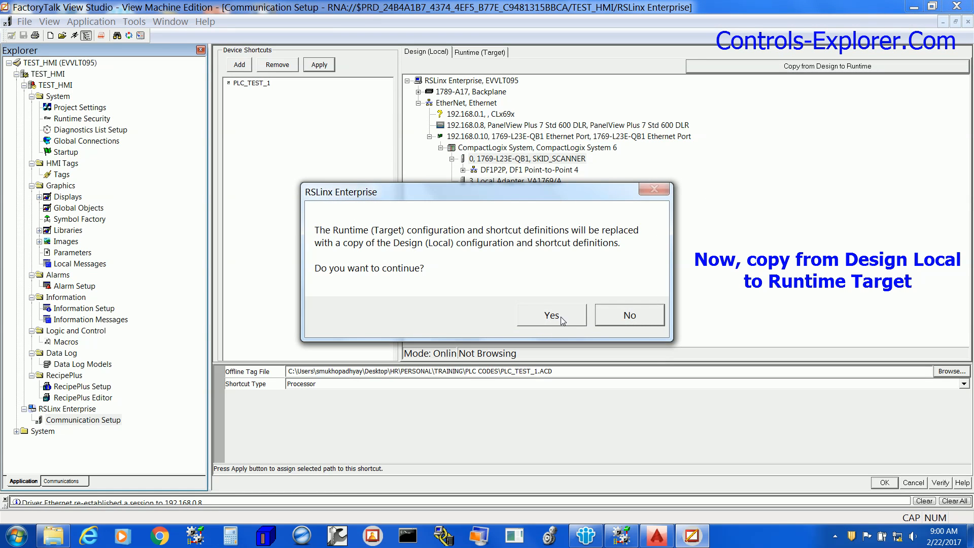
click(550, 314)
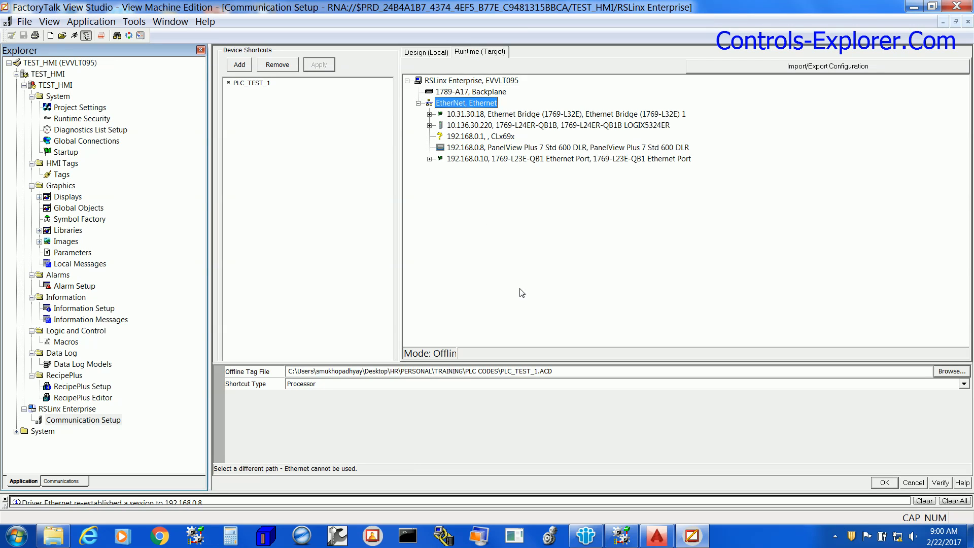
mouse_move(415, 57)
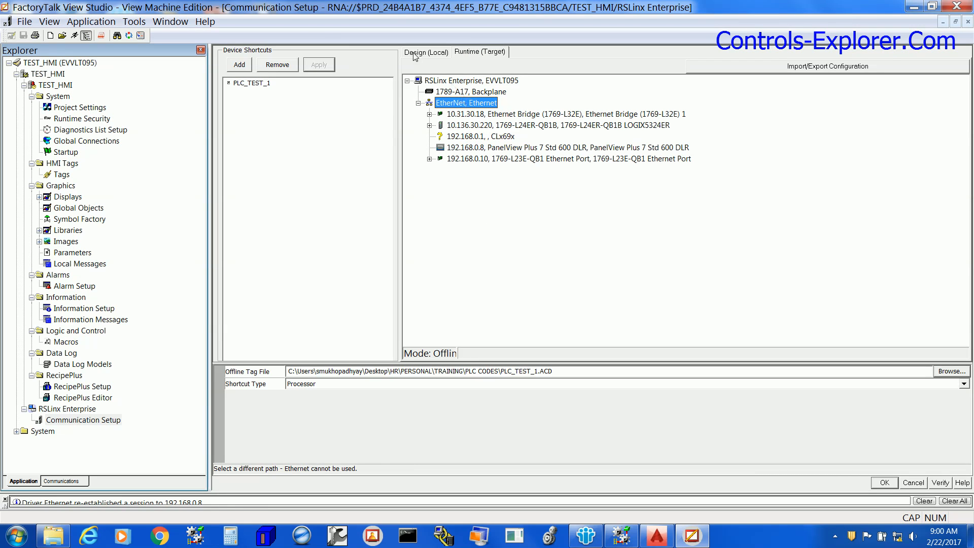